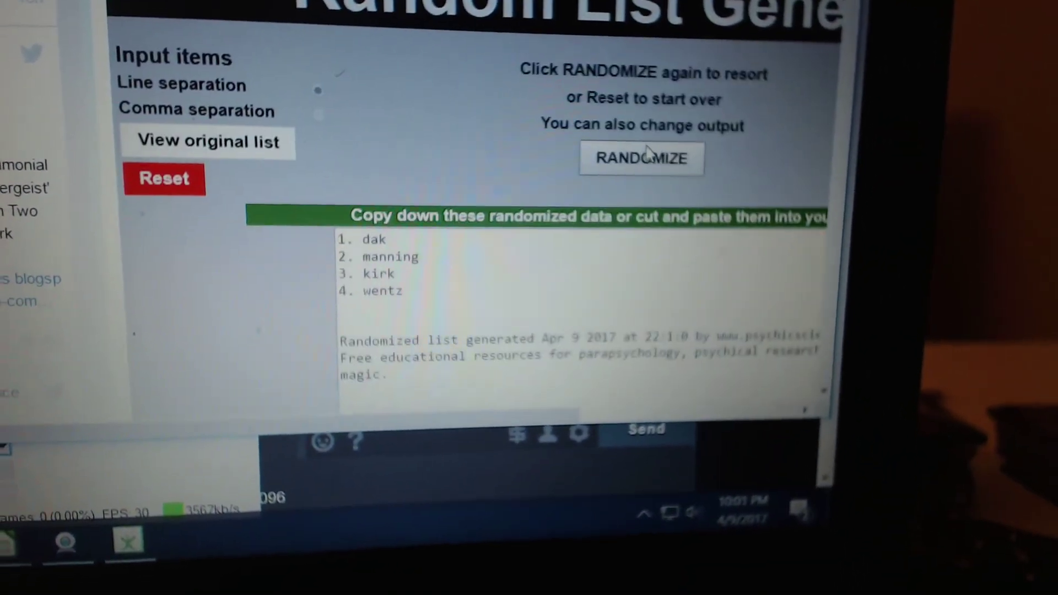
Re-randomize the order of dak, manning, kirk and wentz with RANDOMIZE.
{"action": "left_click", "coordinate": [642, 158]}
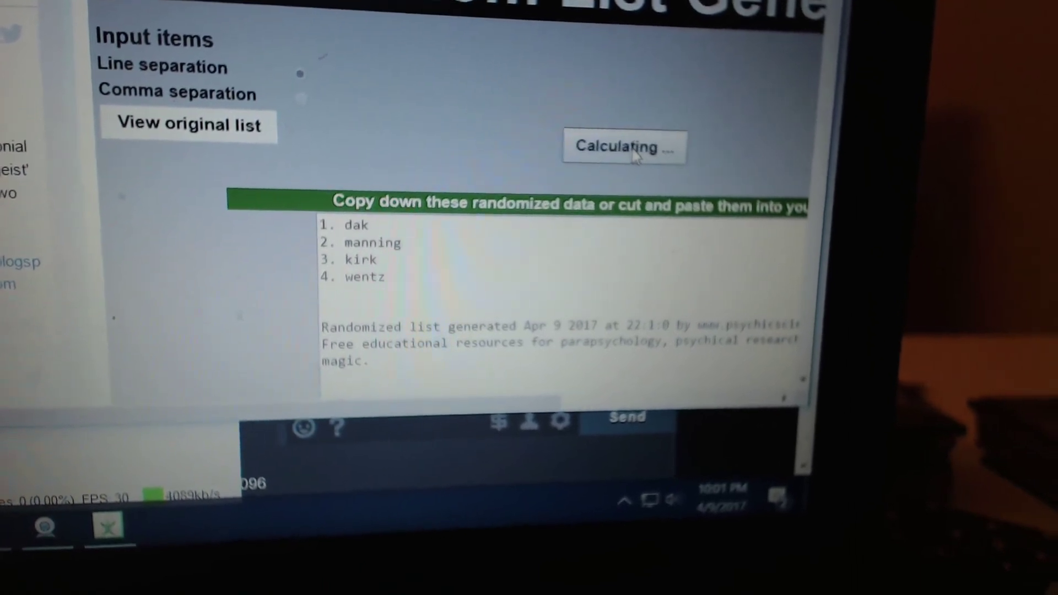